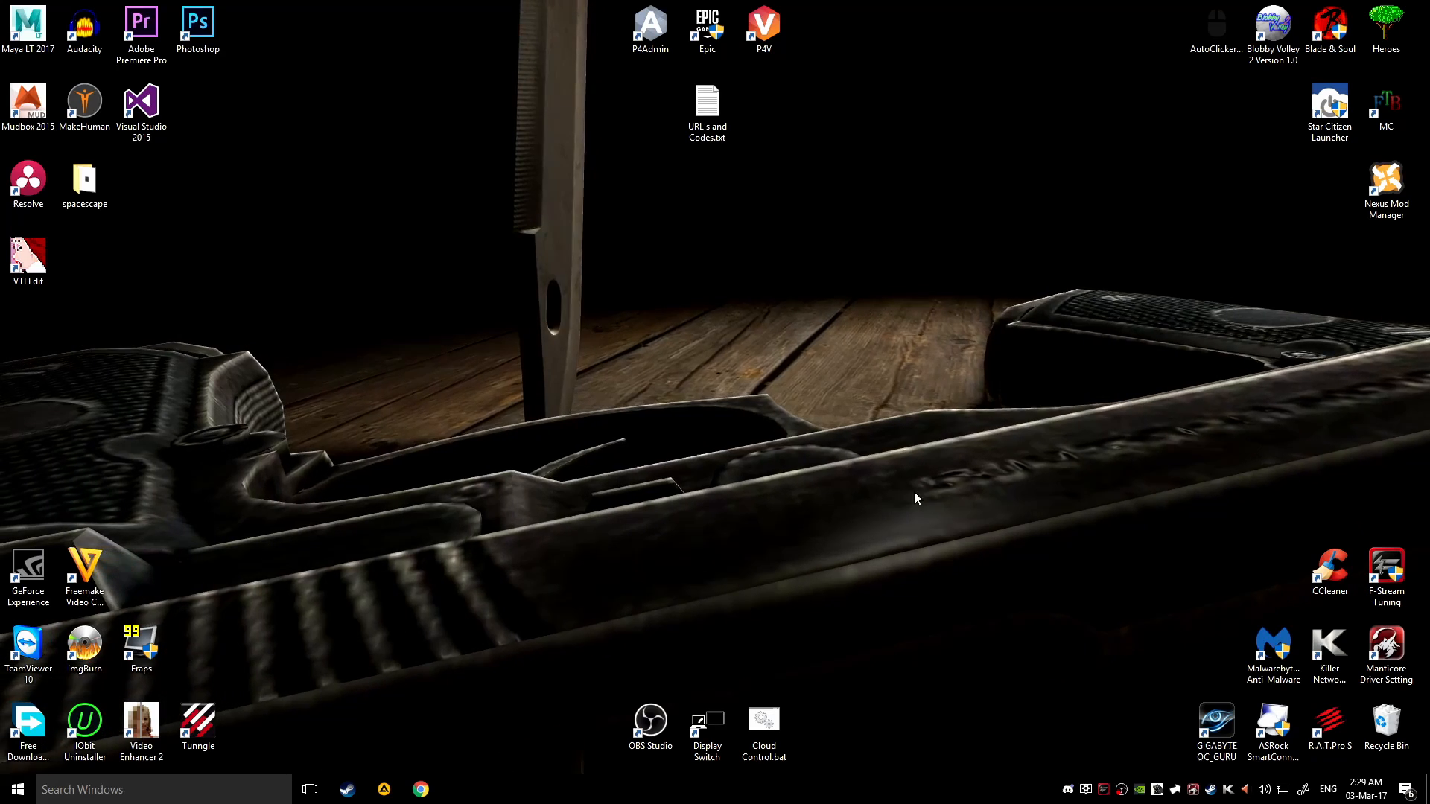
{"action": "mouse_move", "coordinate": [1397, 485]}
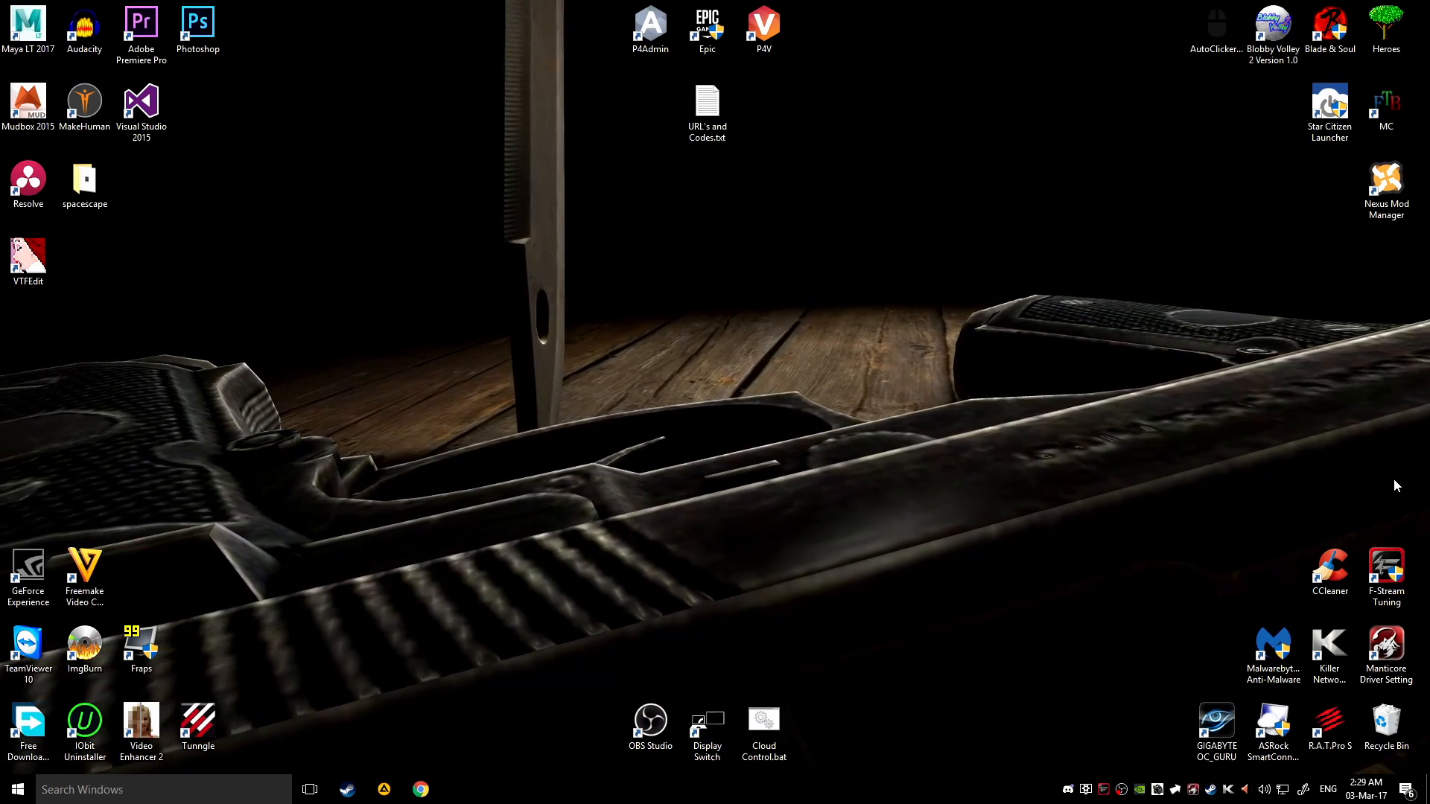